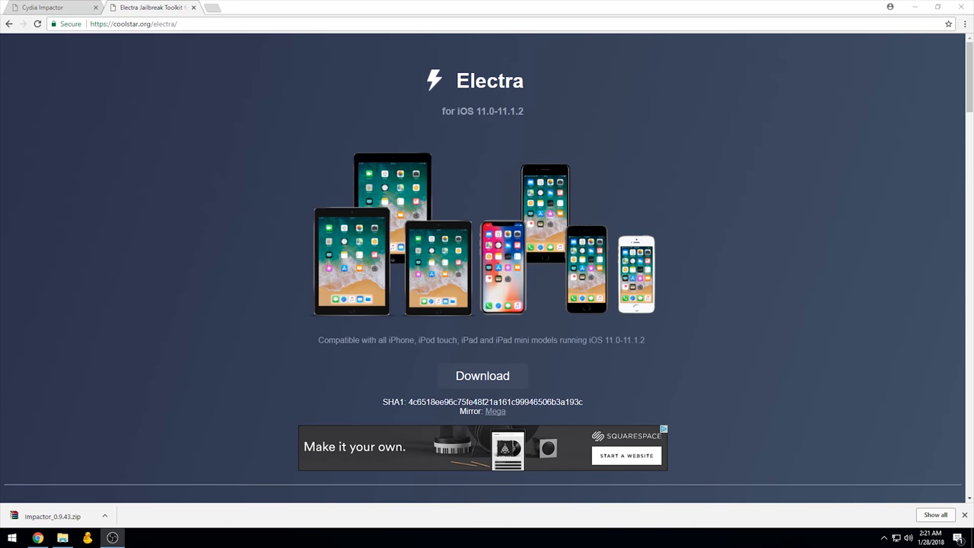
mouse_move(104, 35)
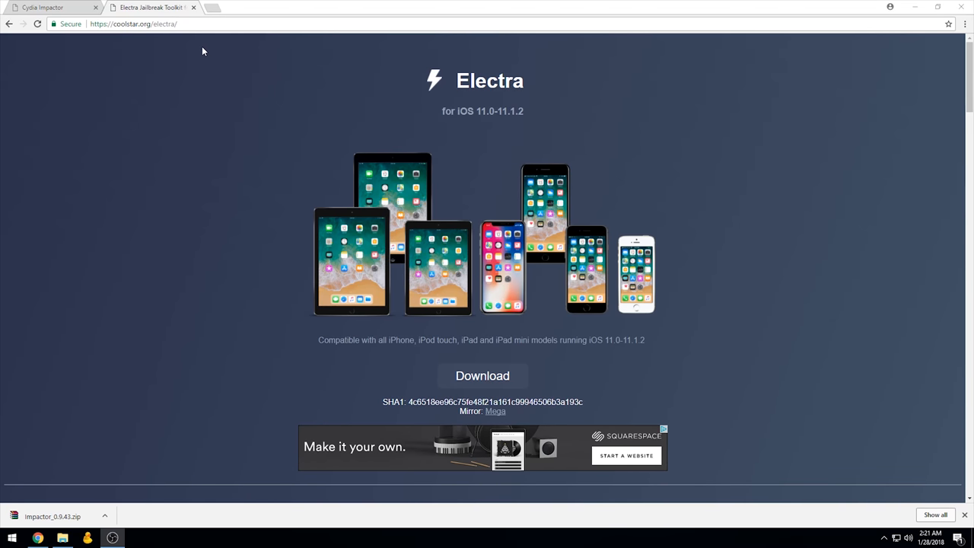
Step: Download the Electra b9 IPA and the Windows build of Cydia Impactor
click(483, 375)
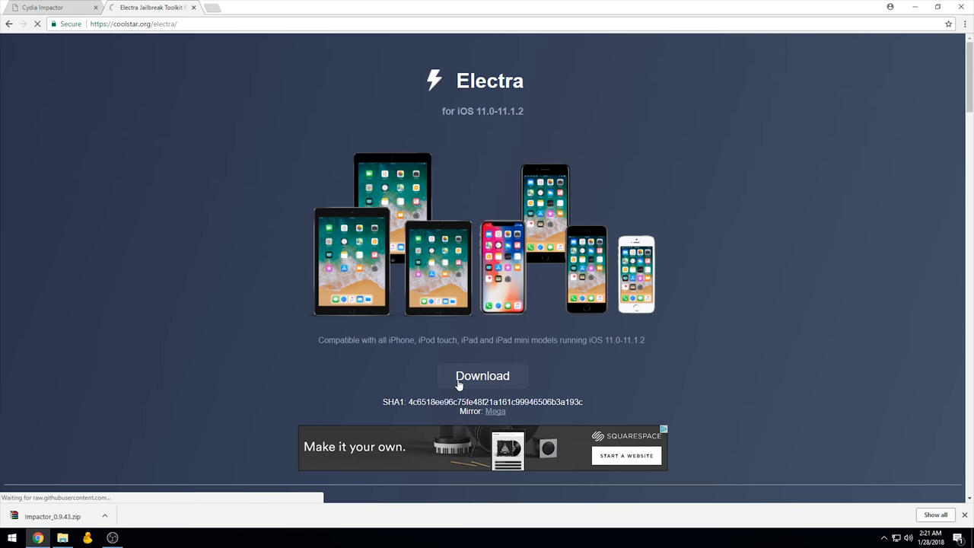
click(482, 375)
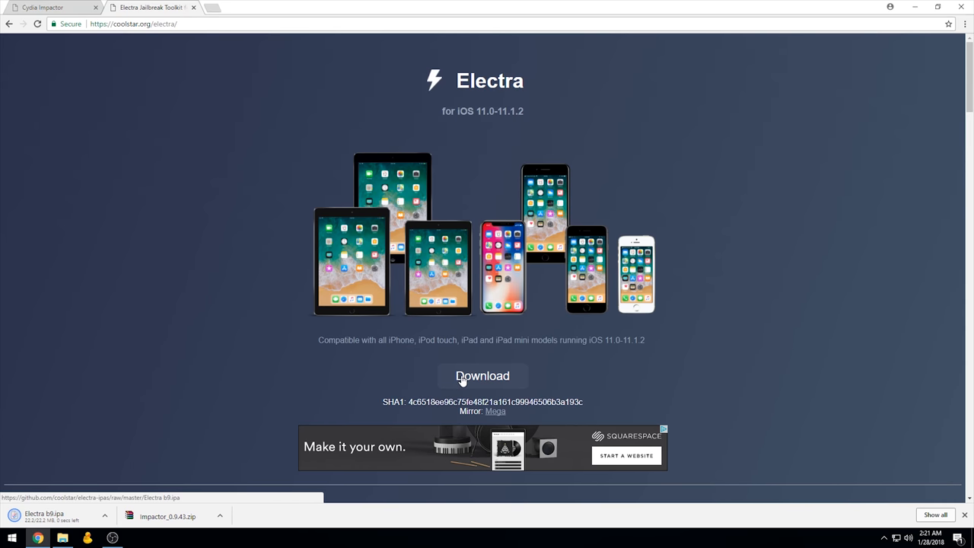
click(49, 7)
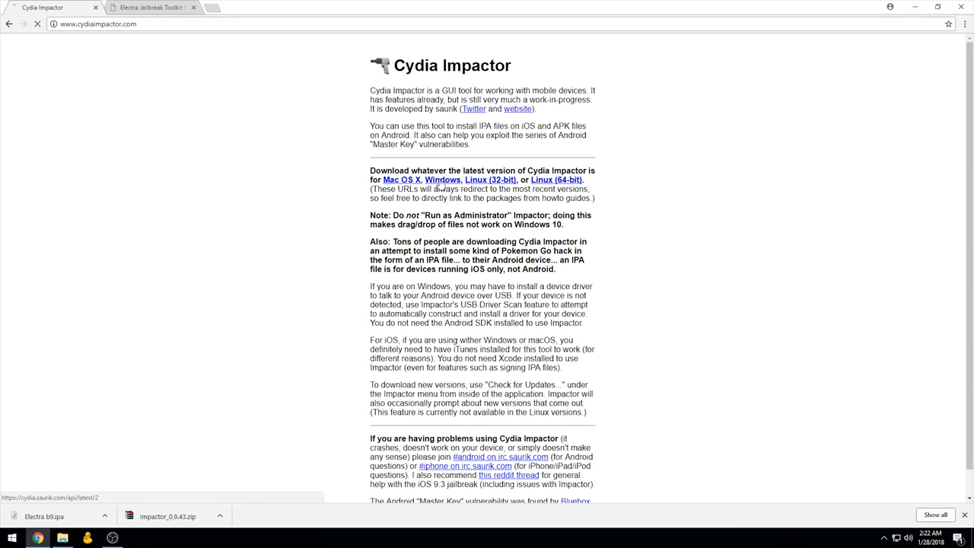
click(443, 179)
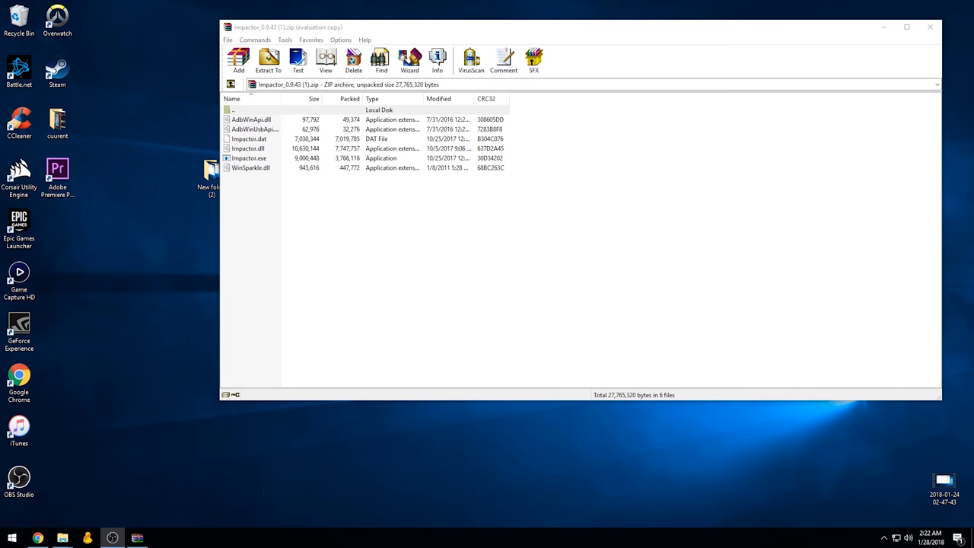
mouse_move(204, 344)
text(cydia impactor)
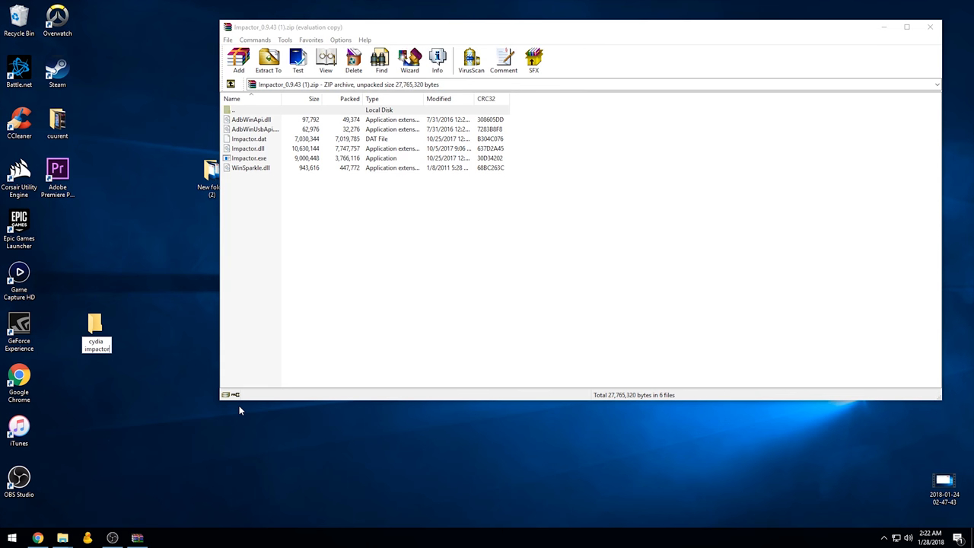
Step: Extract every Impactor file into the desktop 'cydia impactor' folder and close WinRAR
key(ctrl+a)
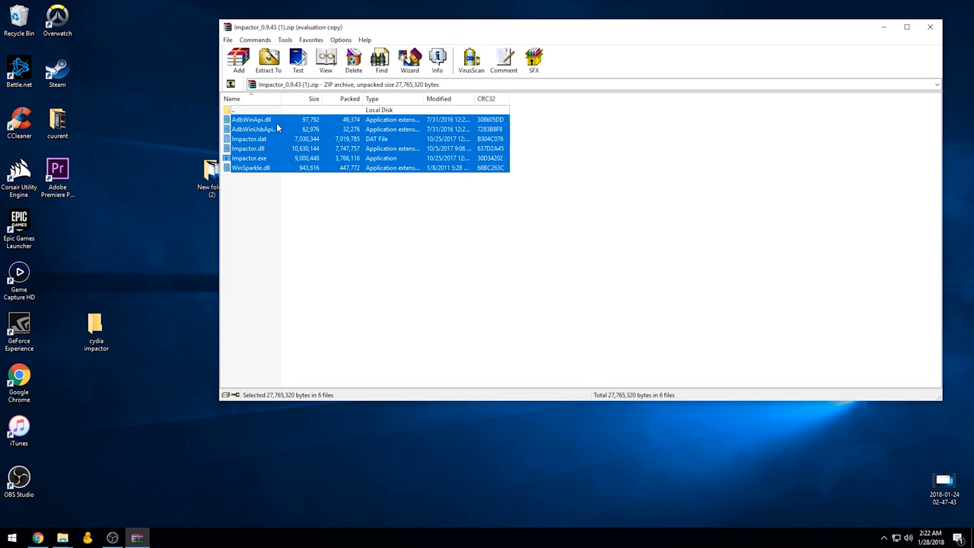
click(96, 332)
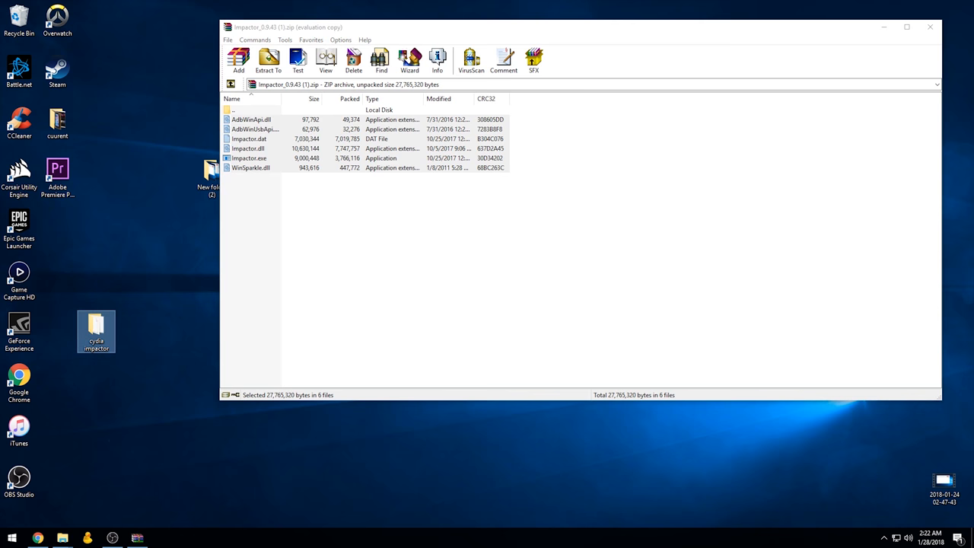
click(930, 27)
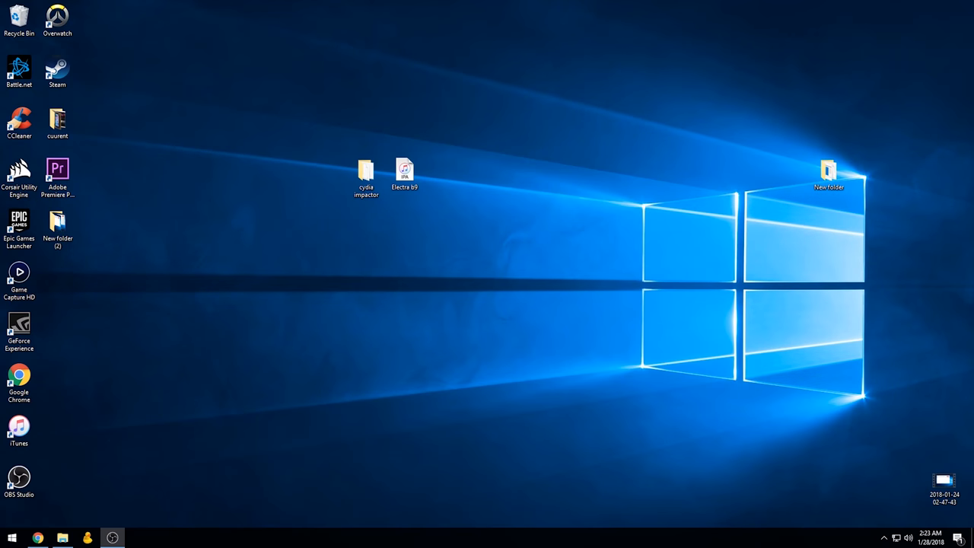
Step: Launch Impactor.exe from the cydia impactor folder and choose 'Don't check' for updates
click(366, 173)
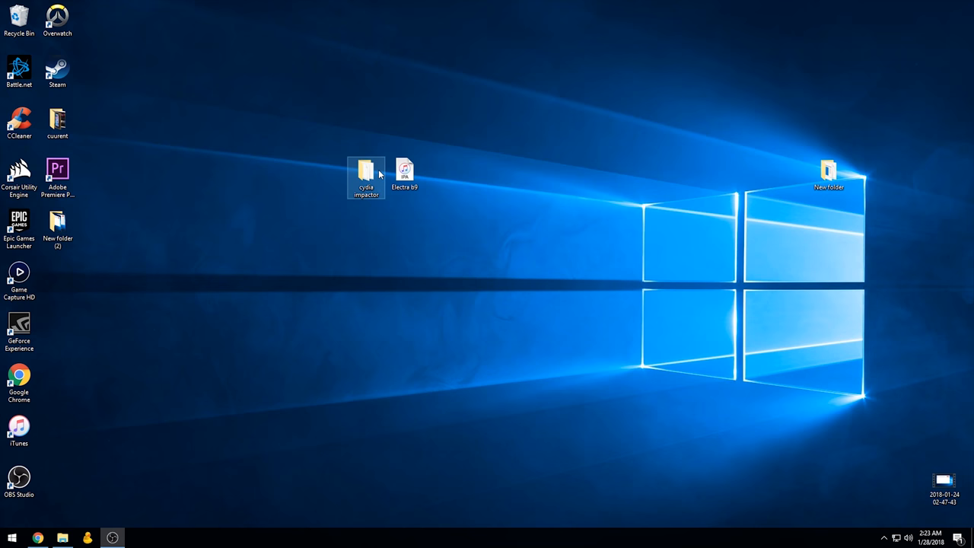
double_click(366, 174)
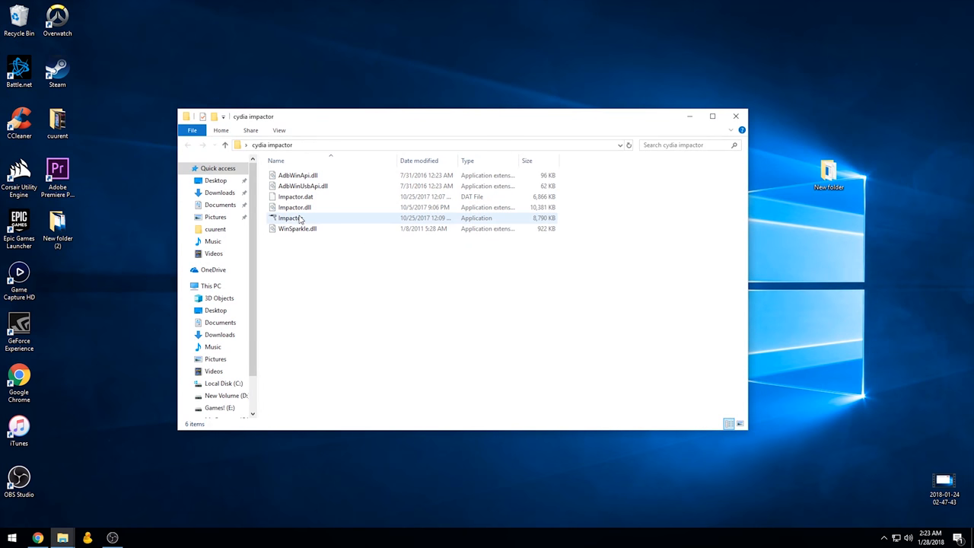
double_click(290, 218)
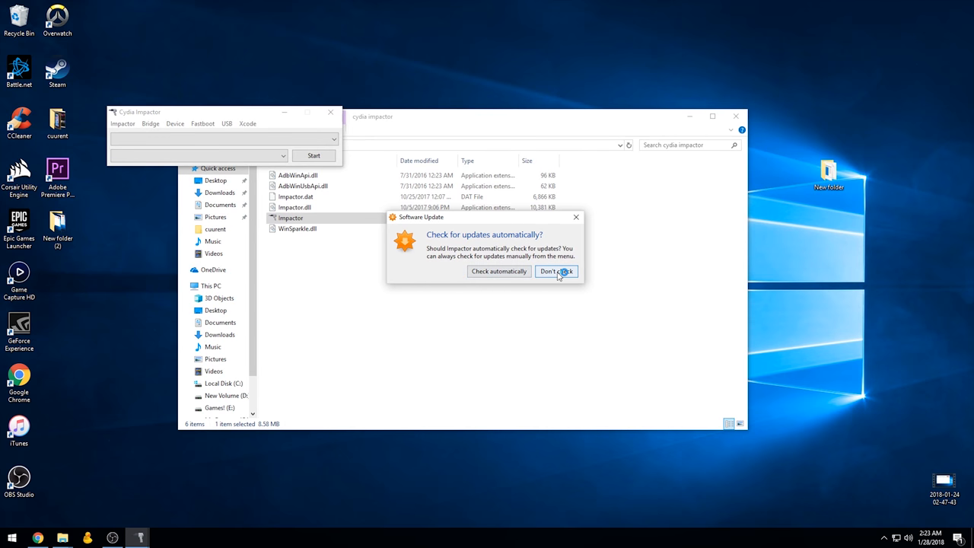
click(556, 271)
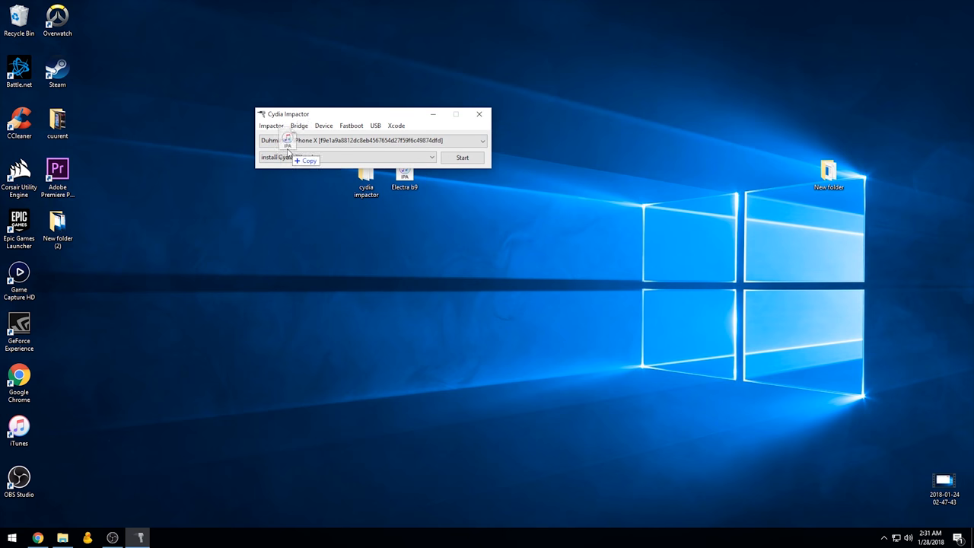
Step: Drop Electra b9.ipa onto Impactor and begin entering the Apple ID username
click(462, 157)
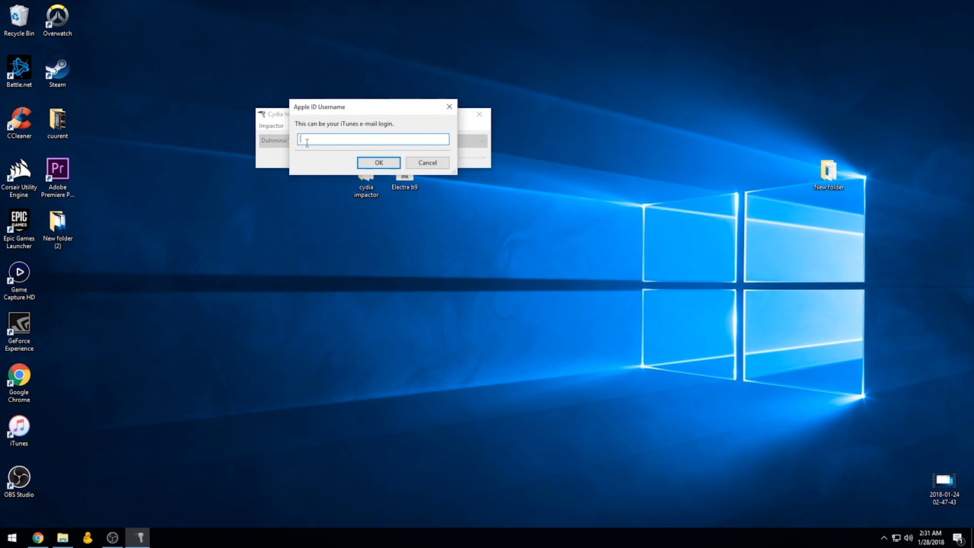
click(427, 162)
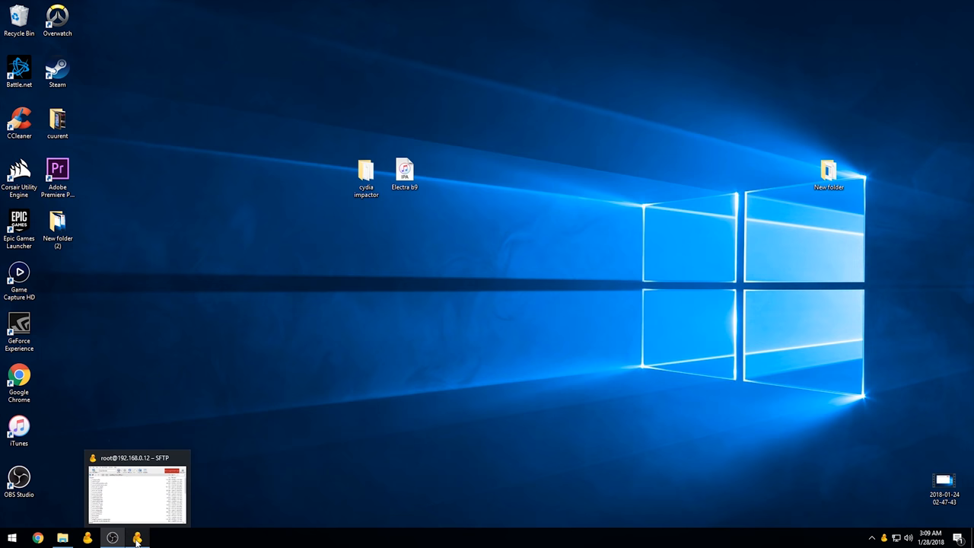
Step: In Cyberduck, go up from SBInject to the root and open /bootstrap
click(137, 538)
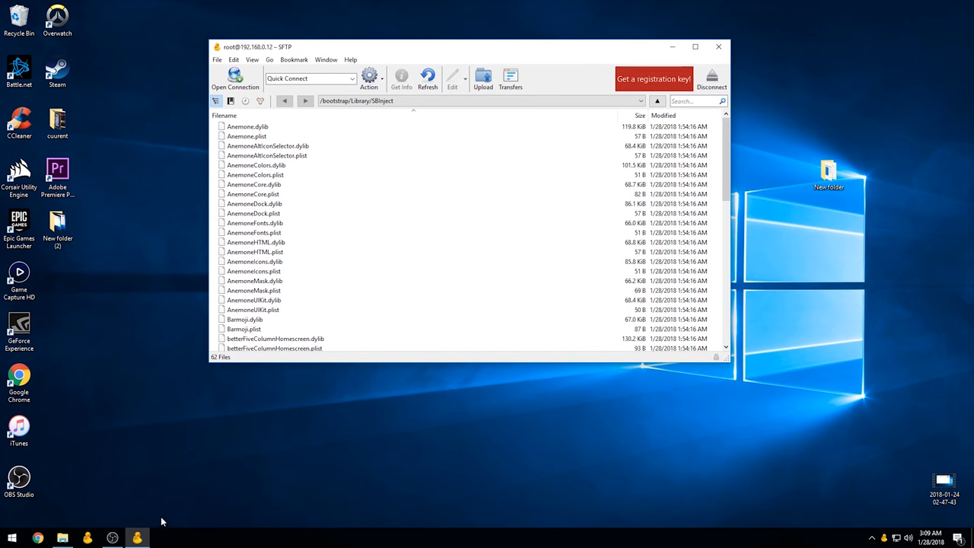
mouse_move(463, 194)
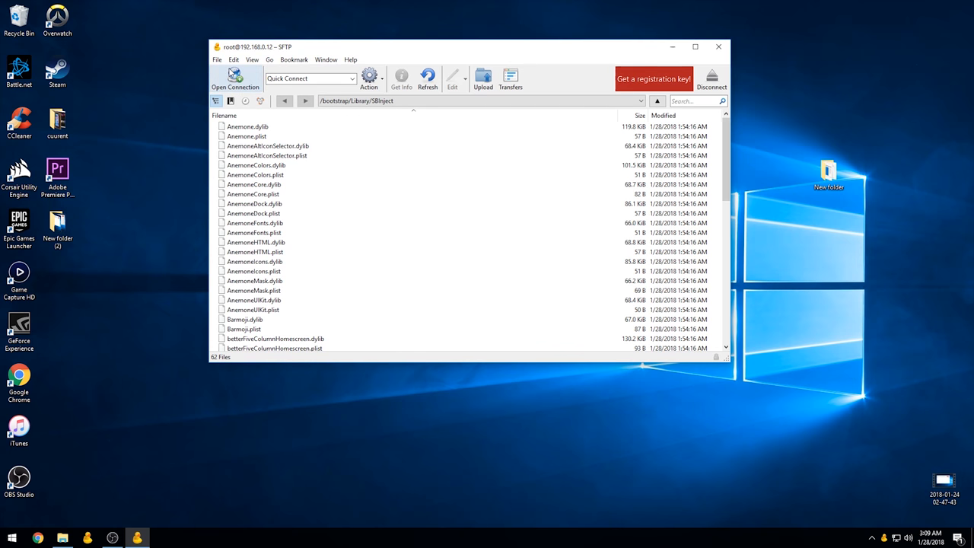
click(480, 100)
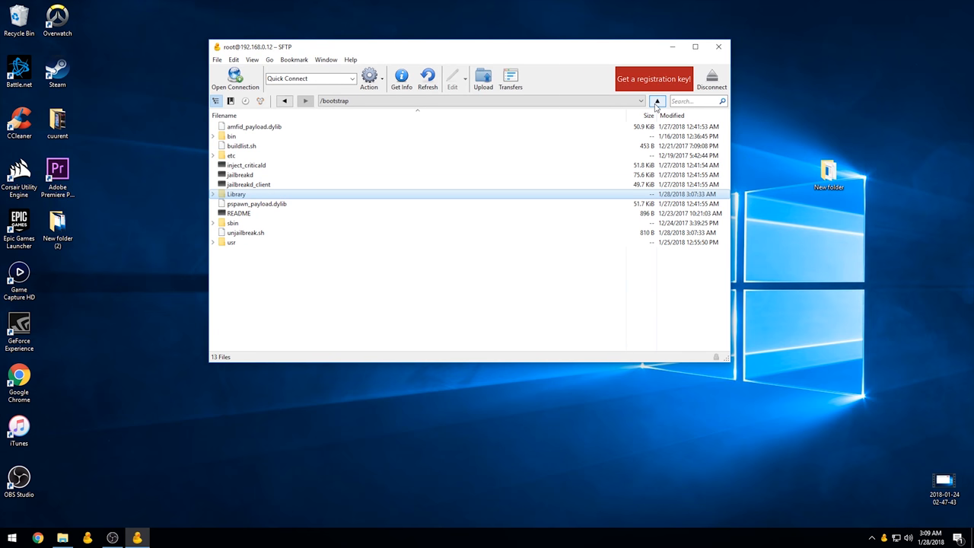
click(658, 101)
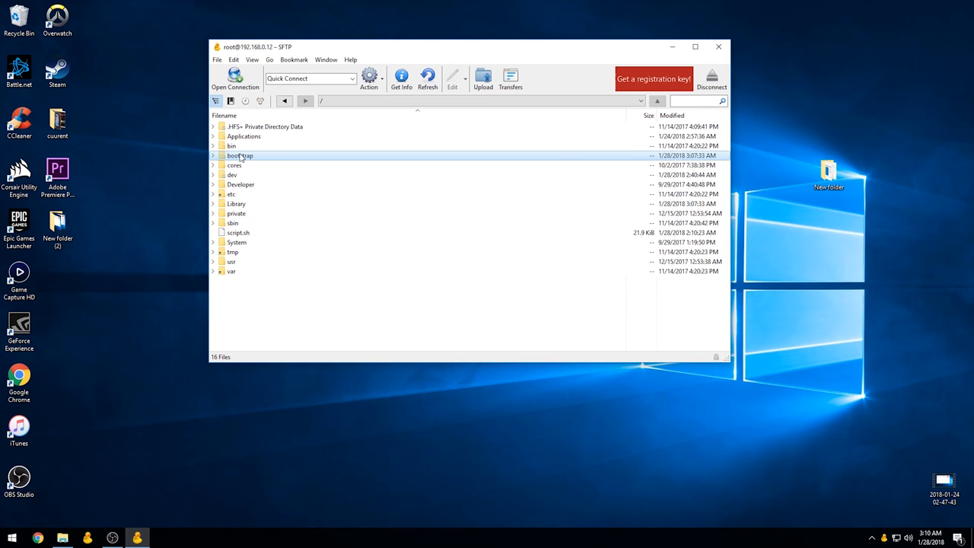
double_click(240, 155)
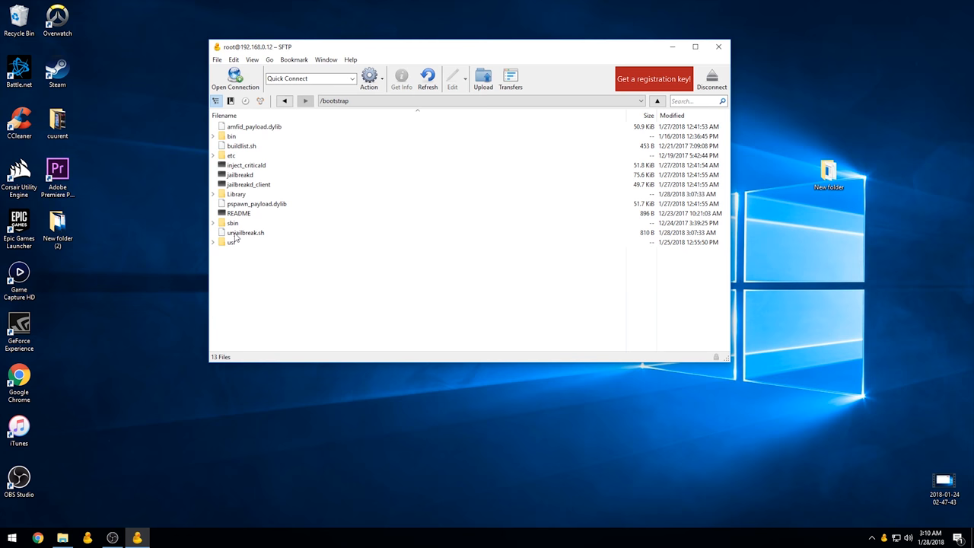
Step: Open bootstrap/Library and download its six folders, including LaunchDaemons, SBInject and Themes
double_click(236, 194)
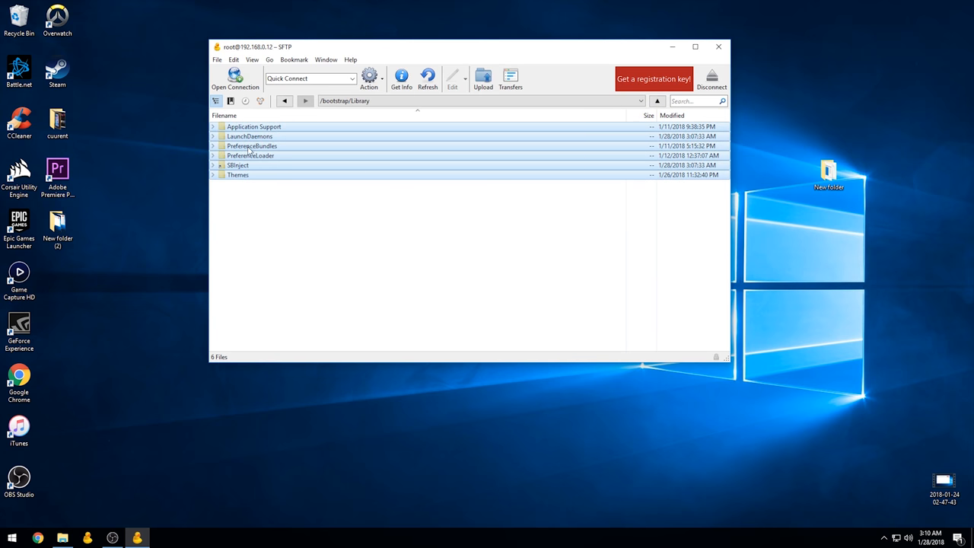
right_click(253, 150)
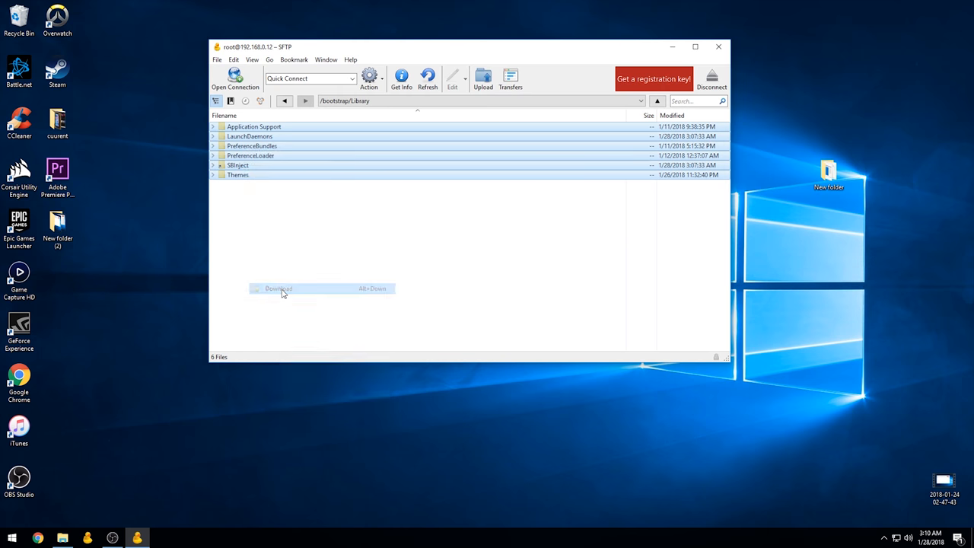
click(279, 288)
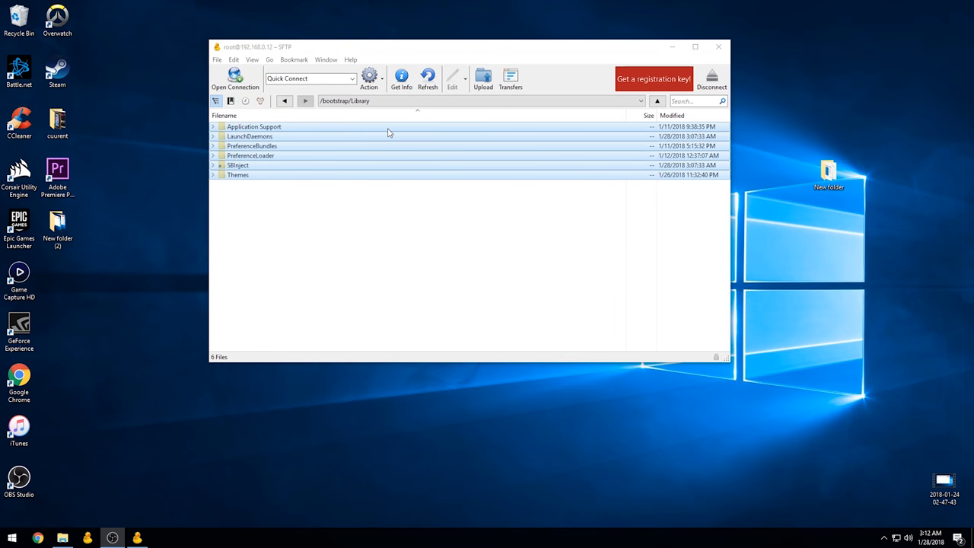
mouse_move(448, 53)
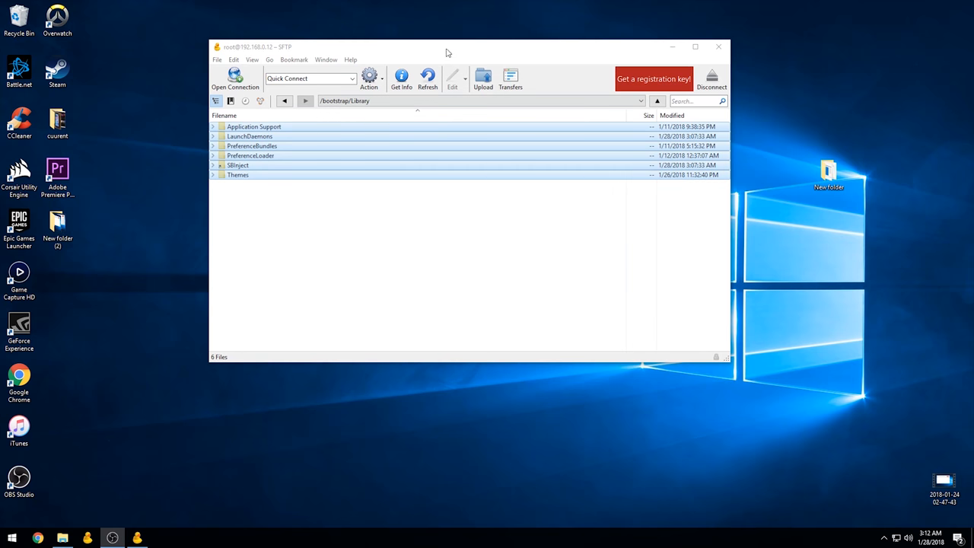